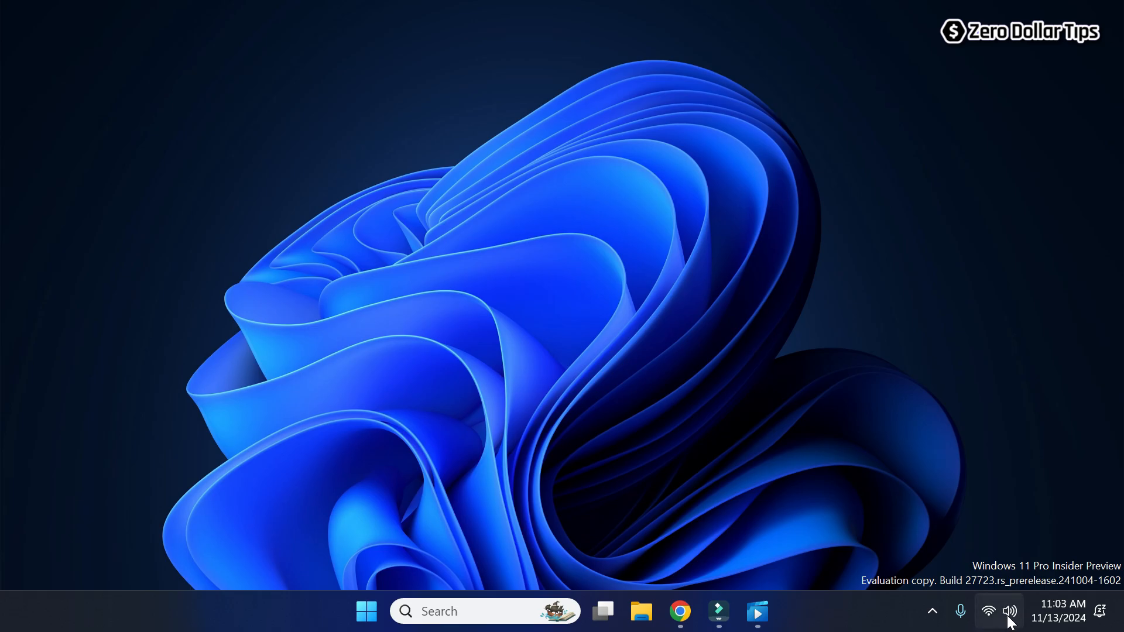
Step: Reach the Sound settings page from the taskbar speaker icon and scroll to More sound settings
{"action": "right_click", "coordinate": [1012, 611]}
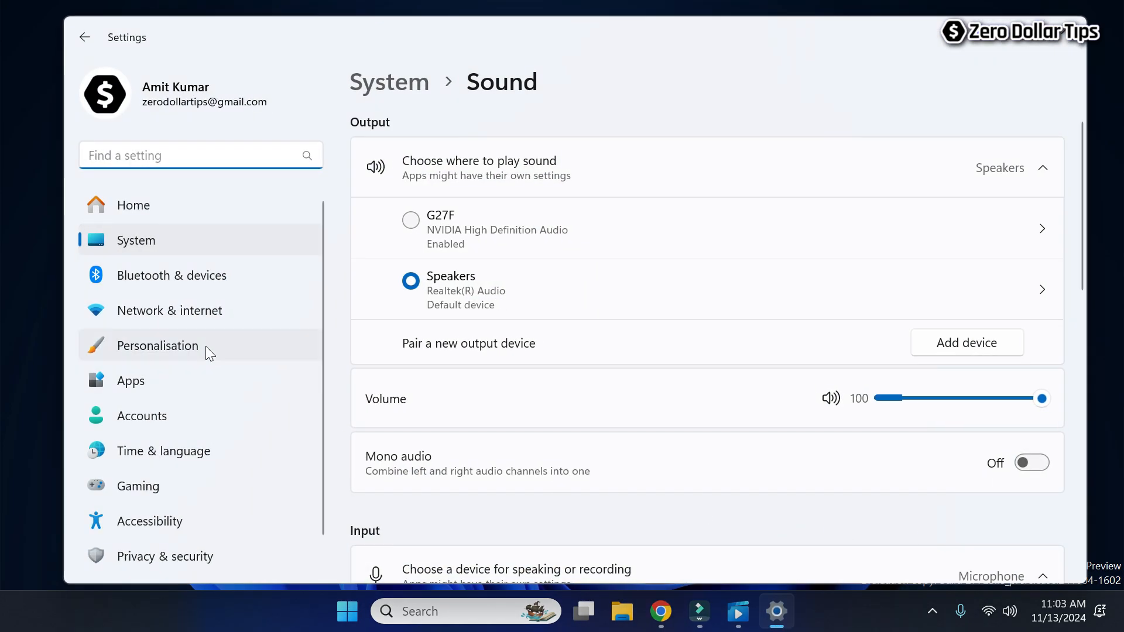
{"action": "scroll", "scroll_direction": "down", "scroll_amount": 3}
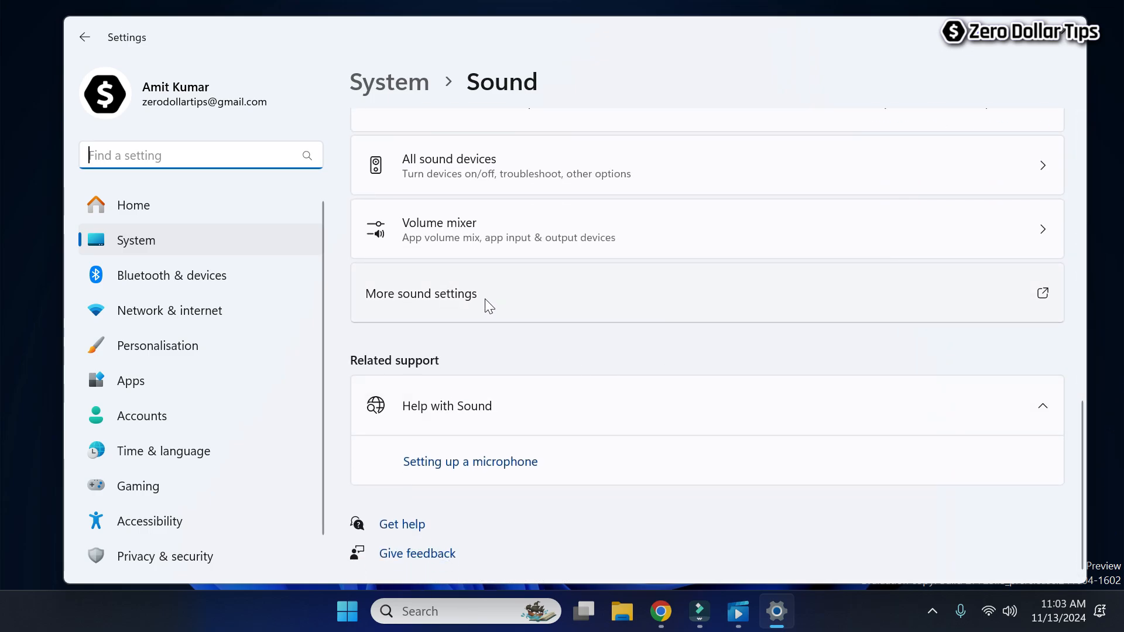
Step: Show the Recording tab of the classic Sound control panel via More sound settings
{"action": "left_click", "coordinate": [420, 293]}
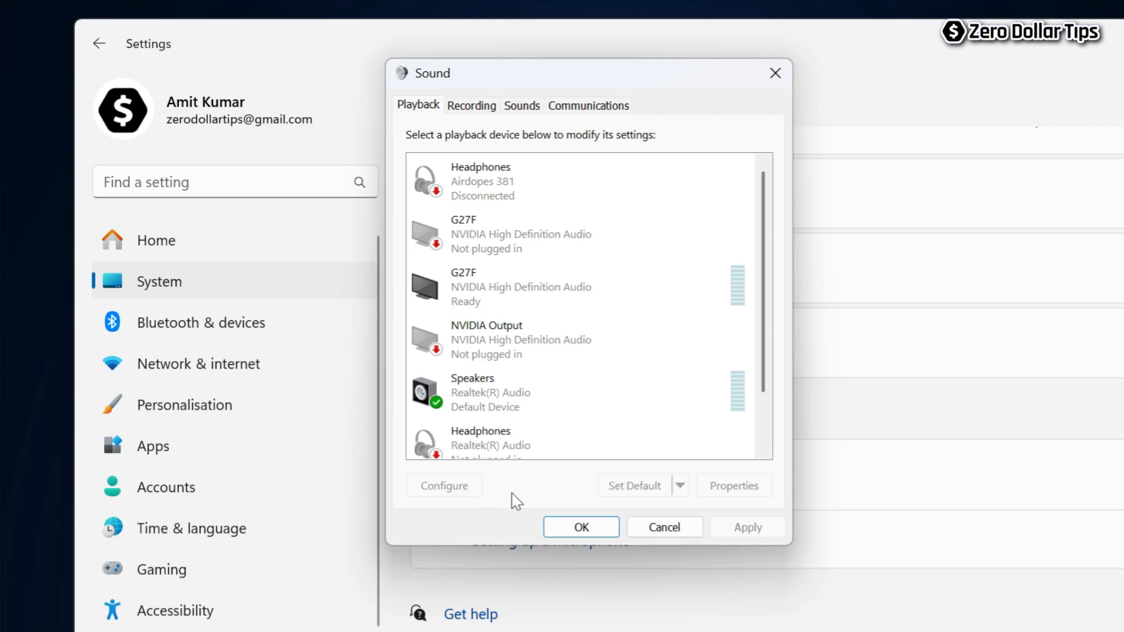
{"action": "mouse_move", "coordinate": [472, 105]}
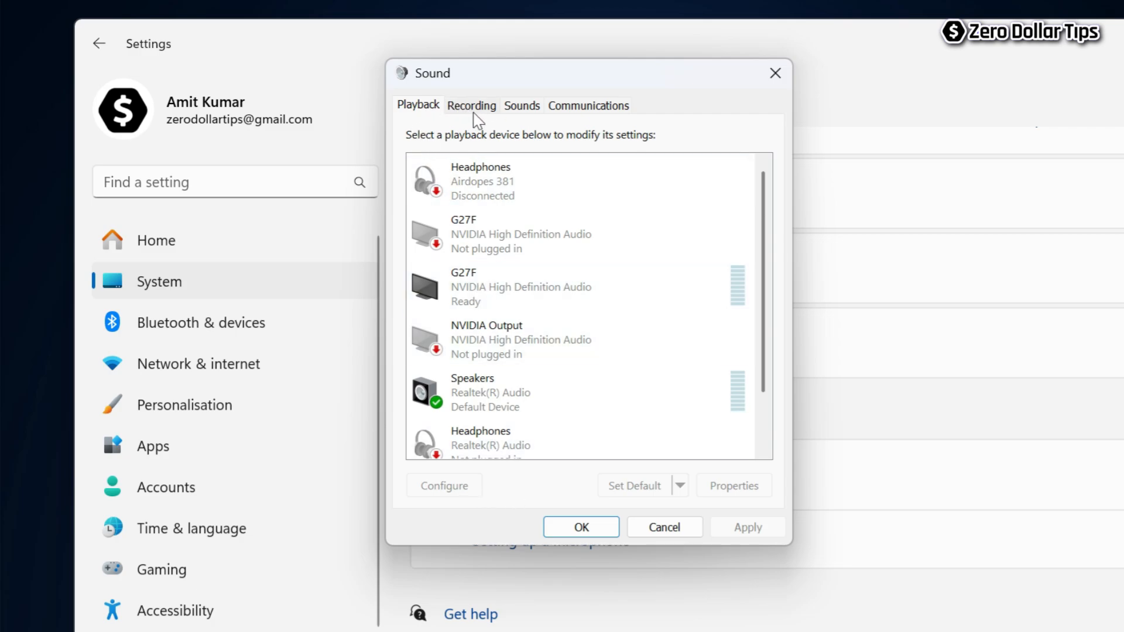
{"action": "left_click", "coordinate": [470, 105]}
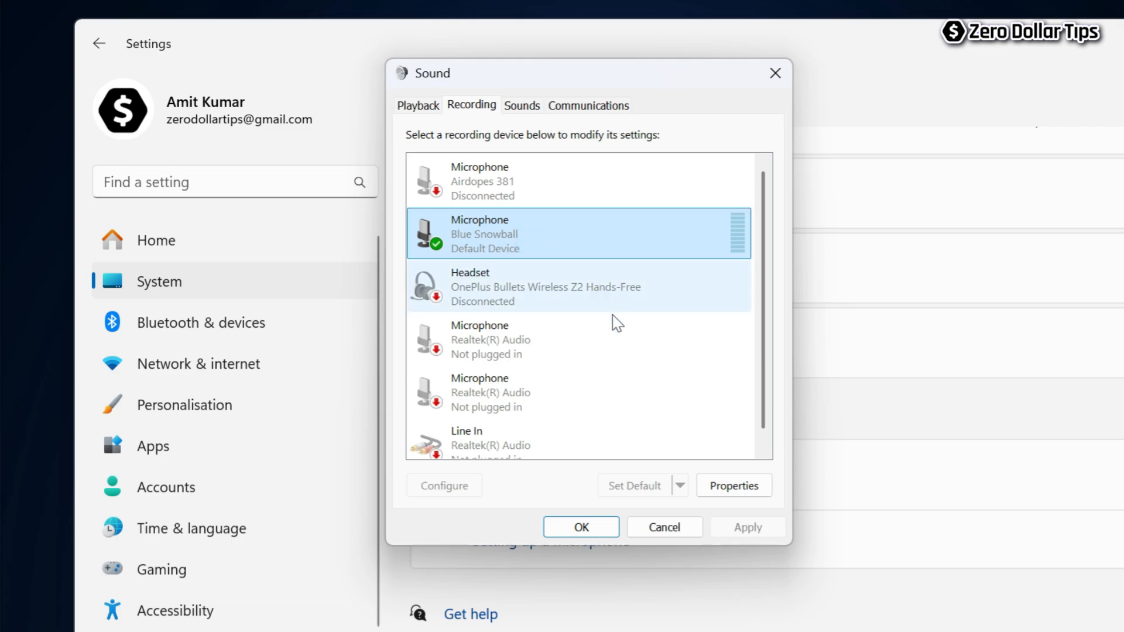
Step: Enable 'Listen to this device' for the Blue Snowball microphone in its Properties and apply it
{"action": "left_click", "coordinate": [732, 484]}
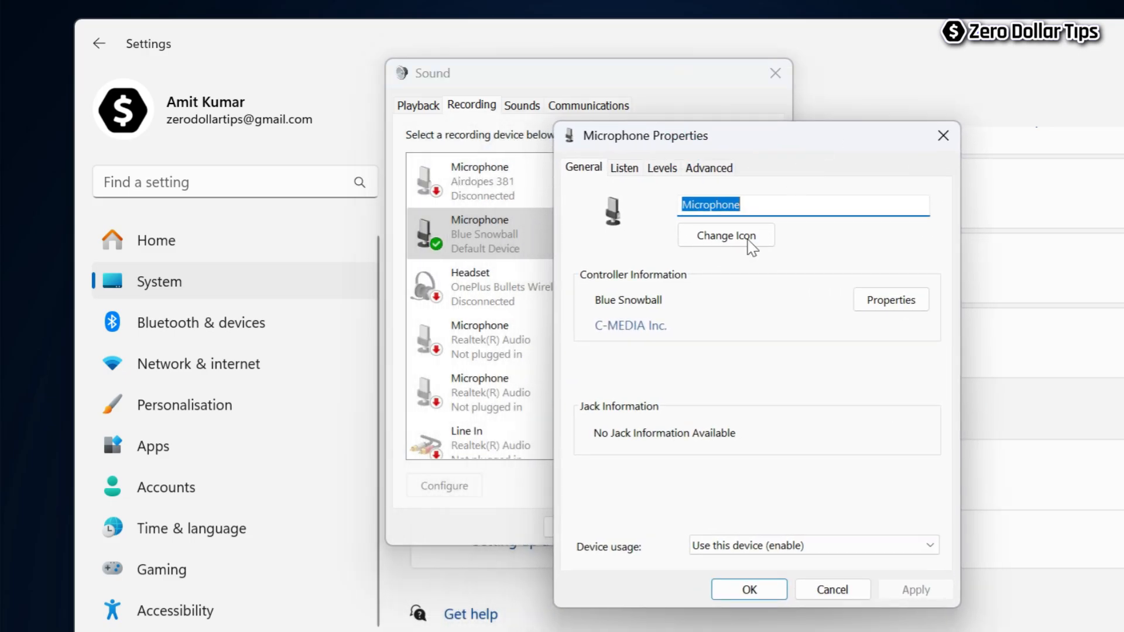
{"action": "mouse_move", "coordinate": [624, 176]}
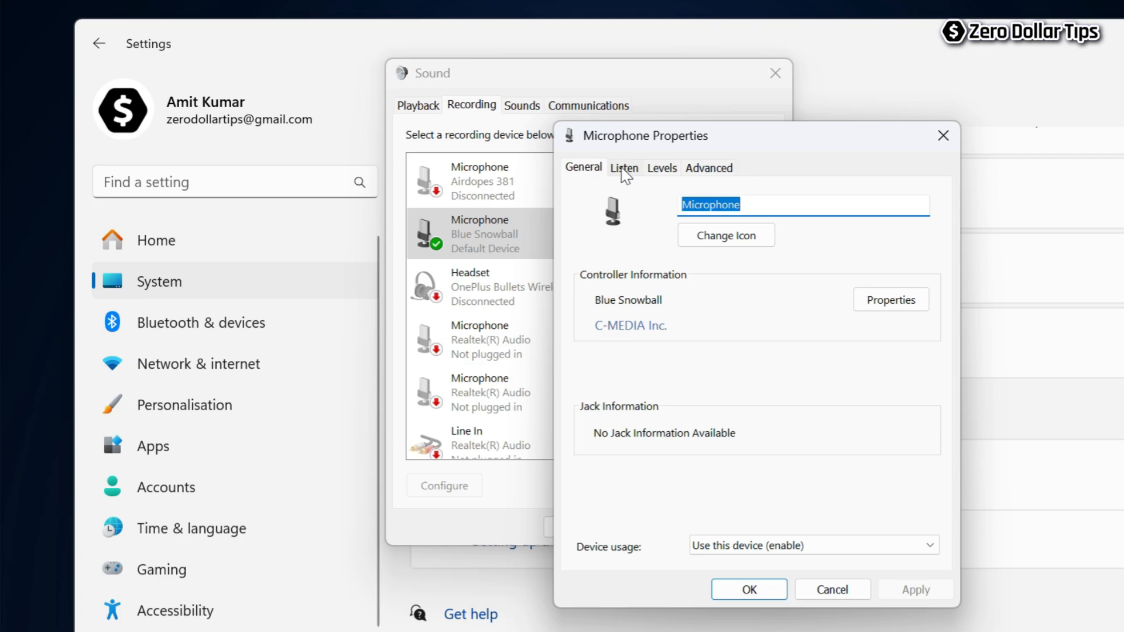
{"action": "left_click", "coordinate": [623, 167]}
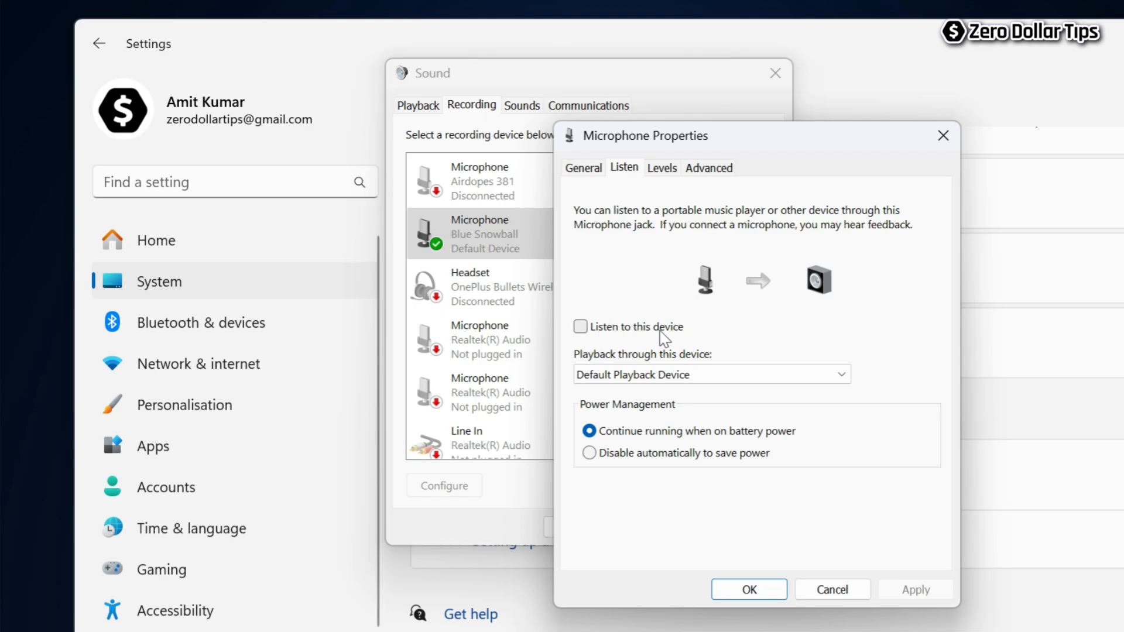
{"action": "left_click", "coordinate": [581, 326]}
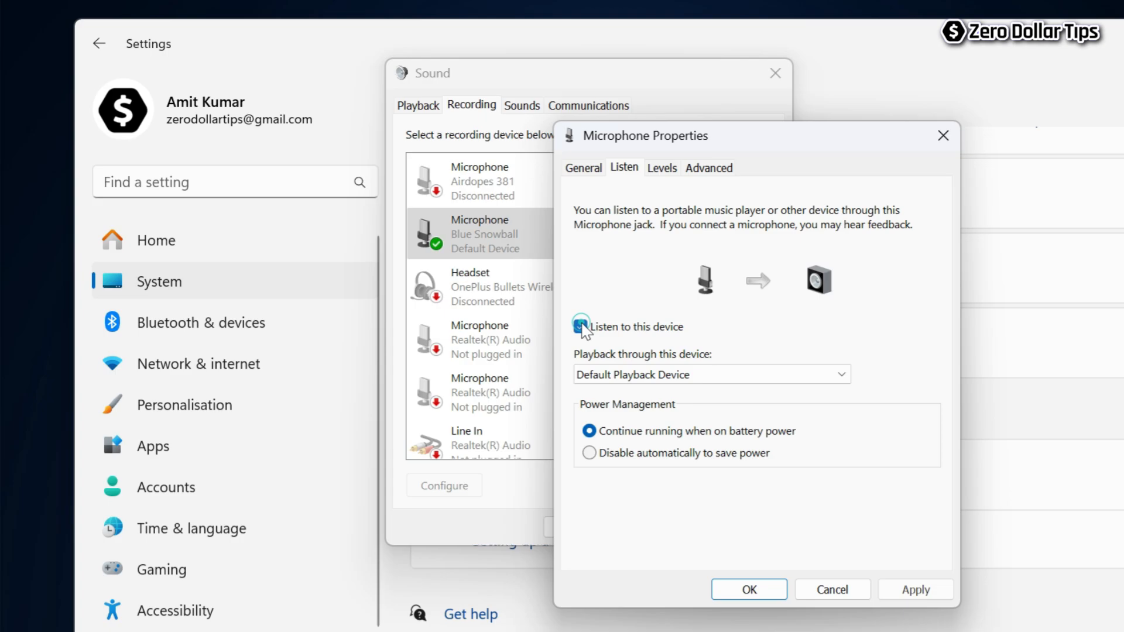
{"action": "left_click", "coordinate": [579, 327]}
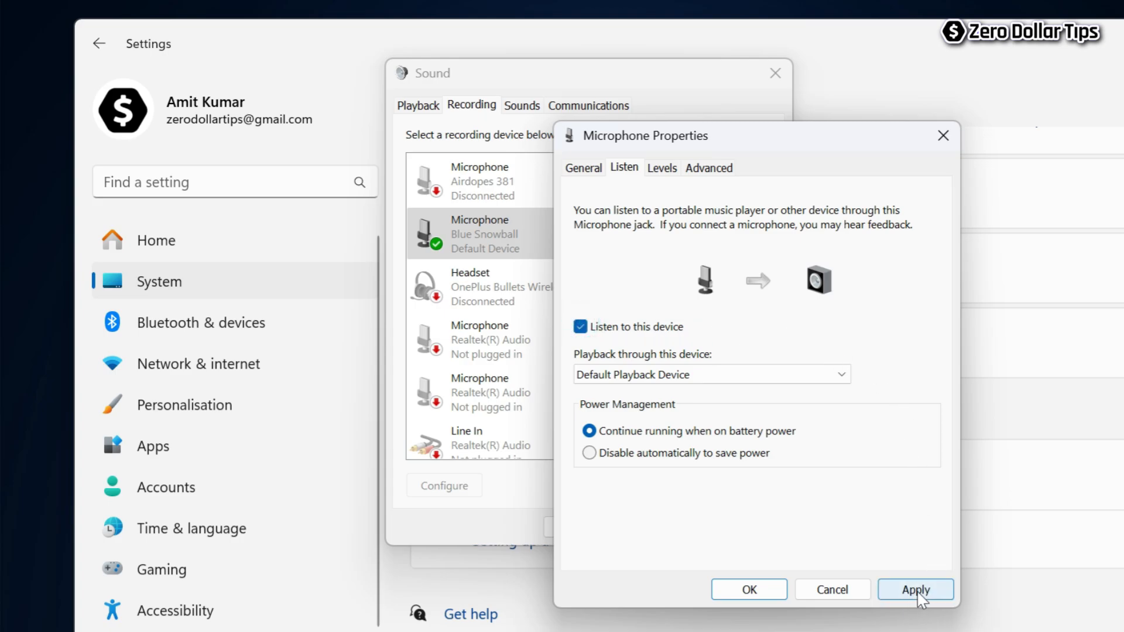
{"action": "left_click", "coordinate": [915, 588]}
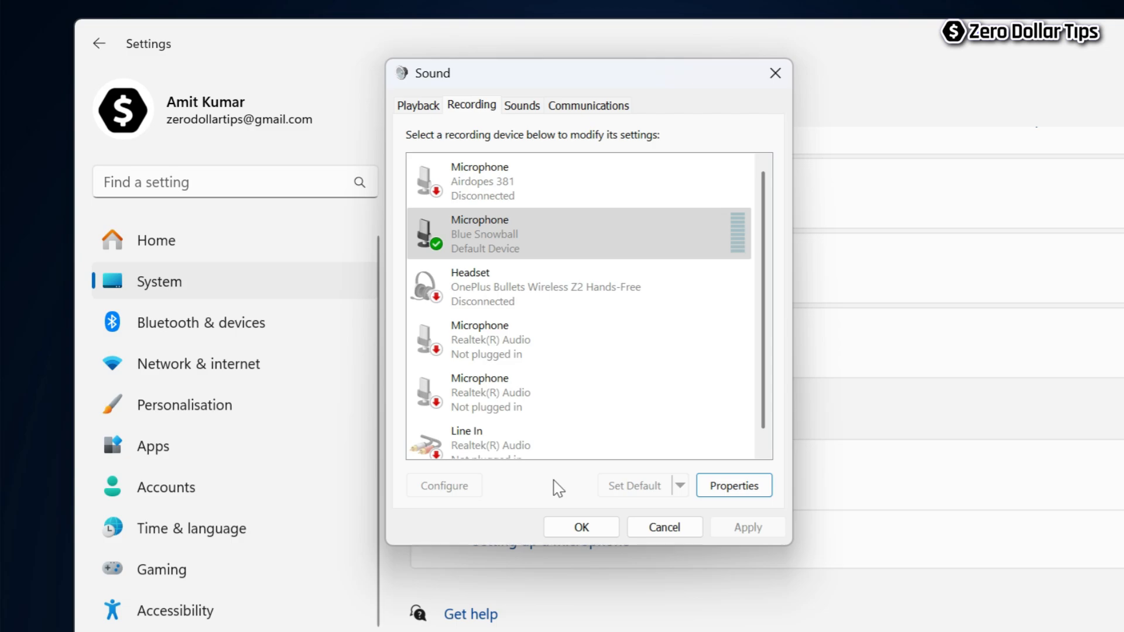
Step: Disable 'Listen to this device' for the Blue Snowball microphone again and apply it
{"action": "left_click", "coordinate": [517, 234]}
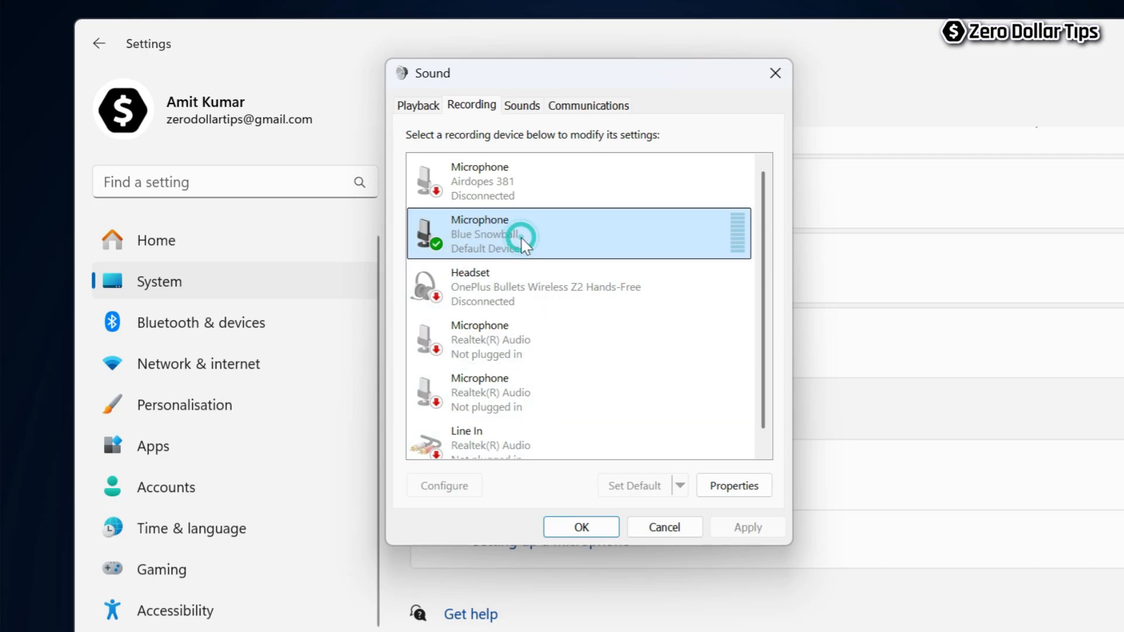
{"action": "left_click", "coordinate": [733, 484]}
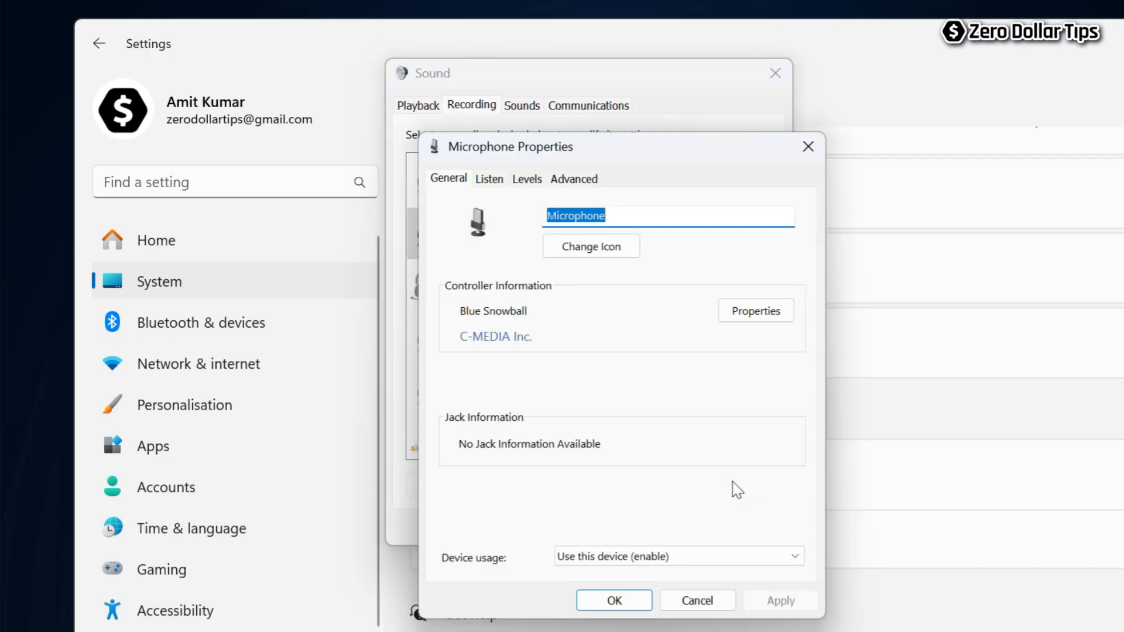
{"action": "left_click", "coordinate": [490, 178]}
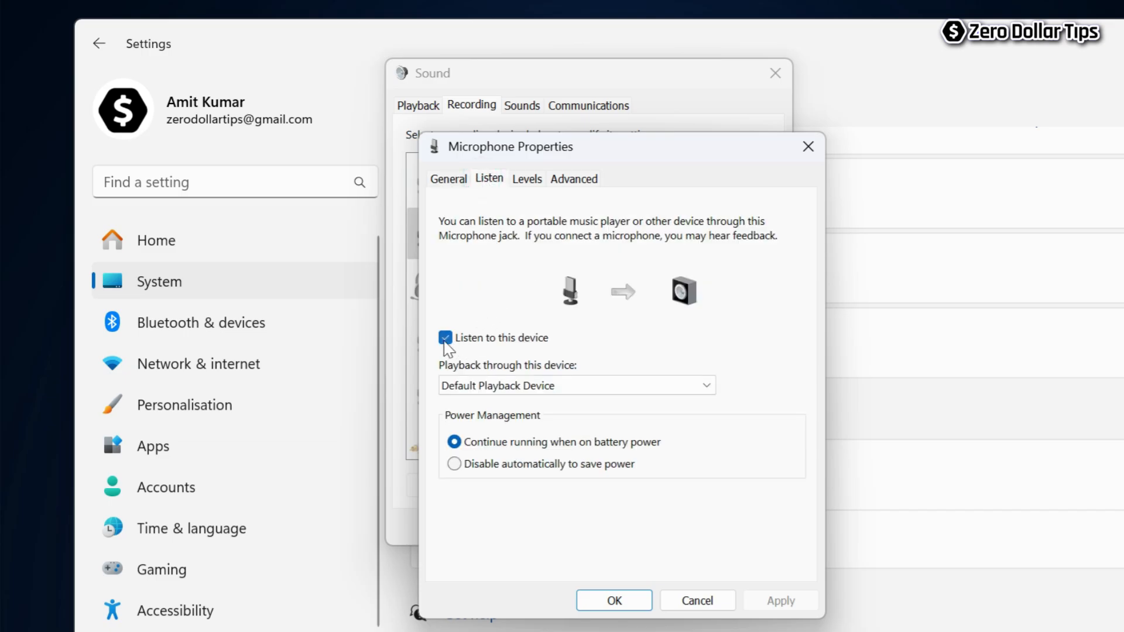
{"action": "left_click", "coordinate": [445, 337]}
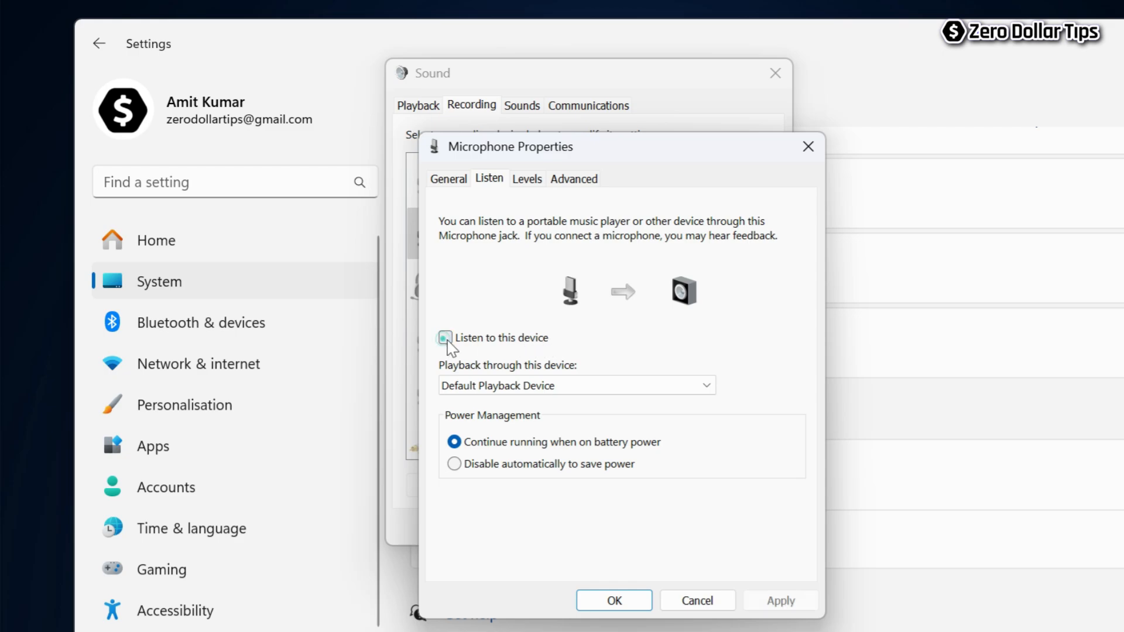
{"action": "left_click", "coordinate": [444, 337]}
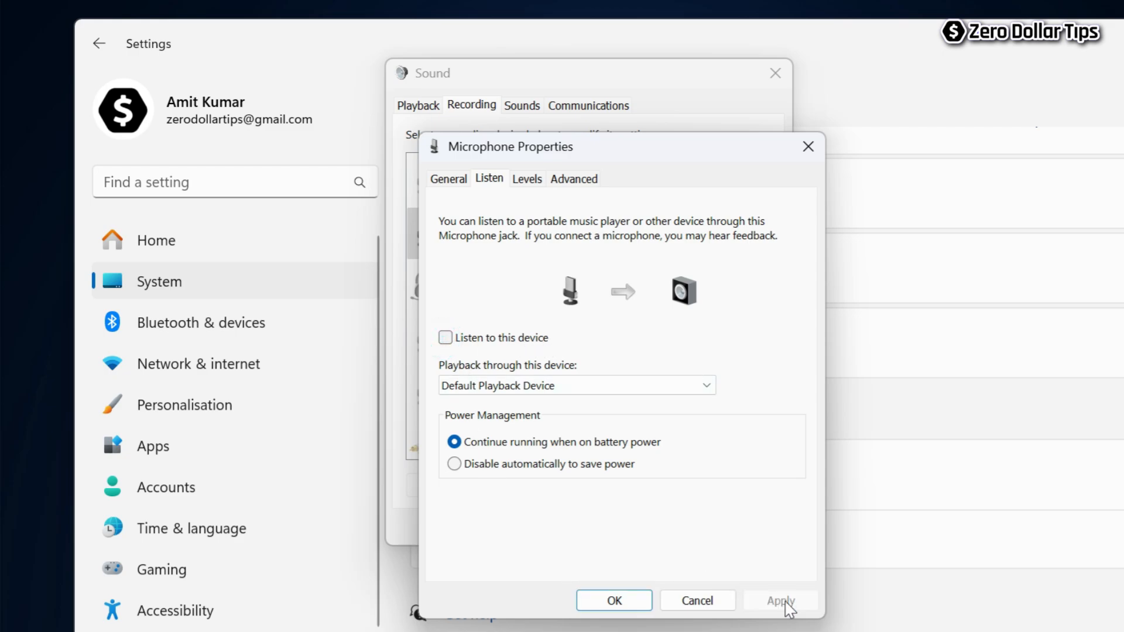
{"action": "left_click", "coordinate": [612, 599]}
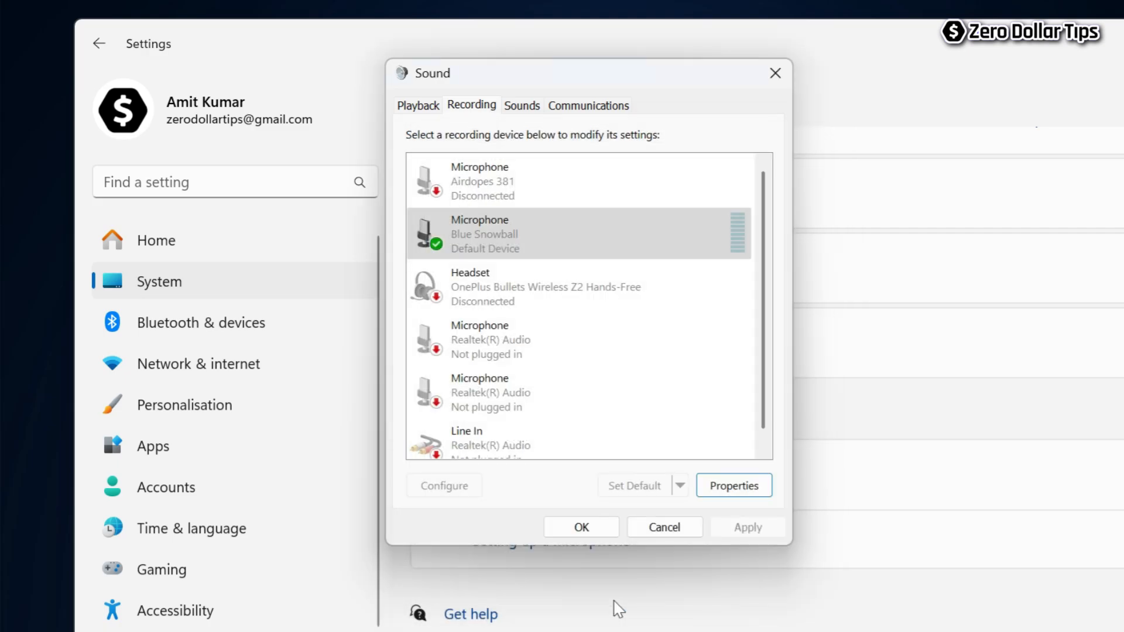
{"action": "mouse_move", "coordinate": [531, 577]}
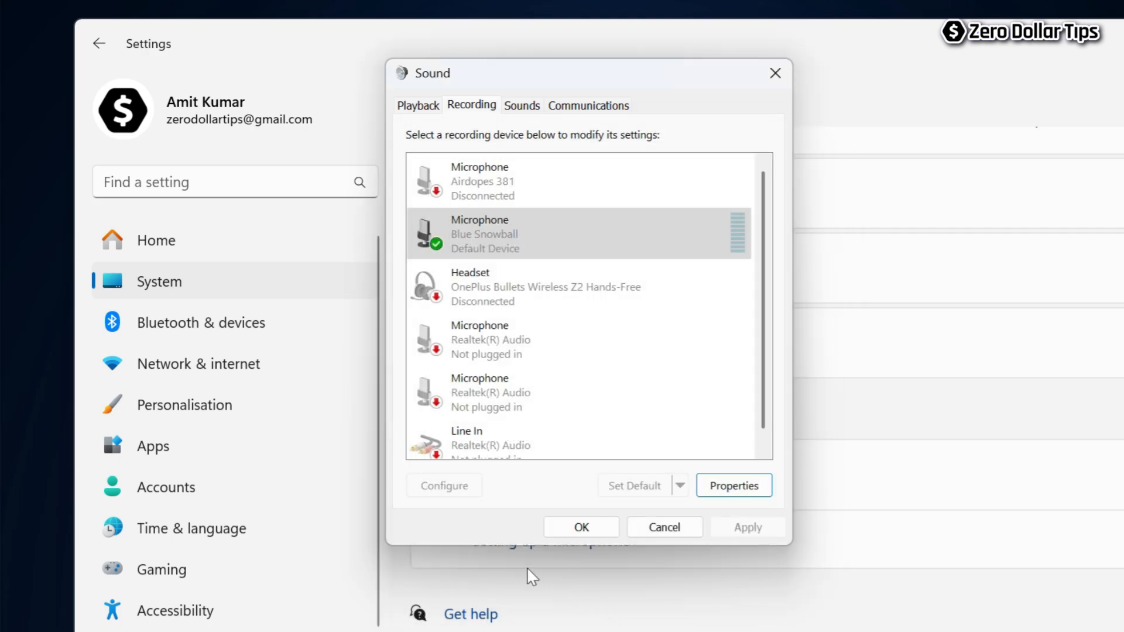